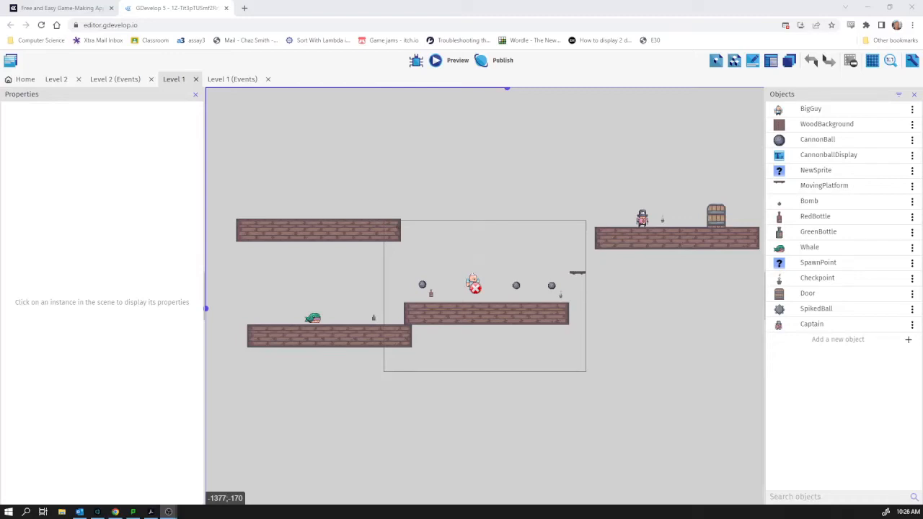
mouse_move(642, 220)
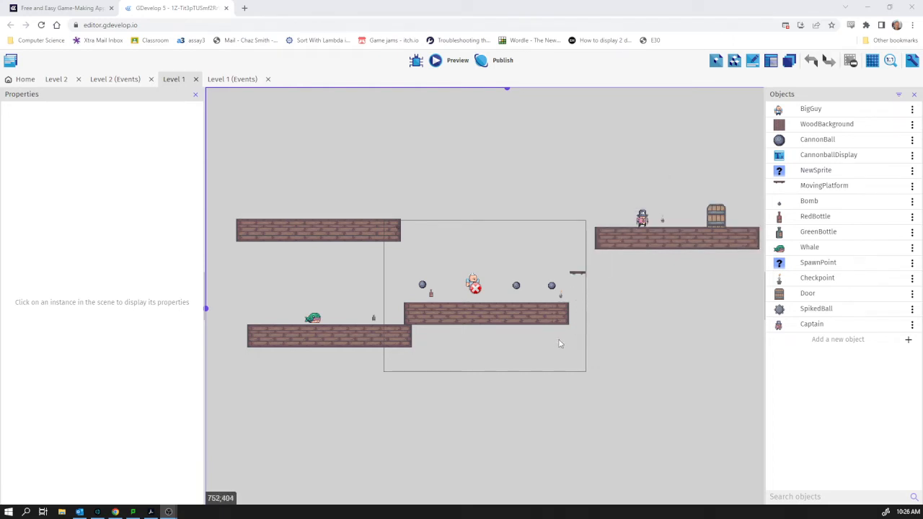
mouse_move(483, 340)
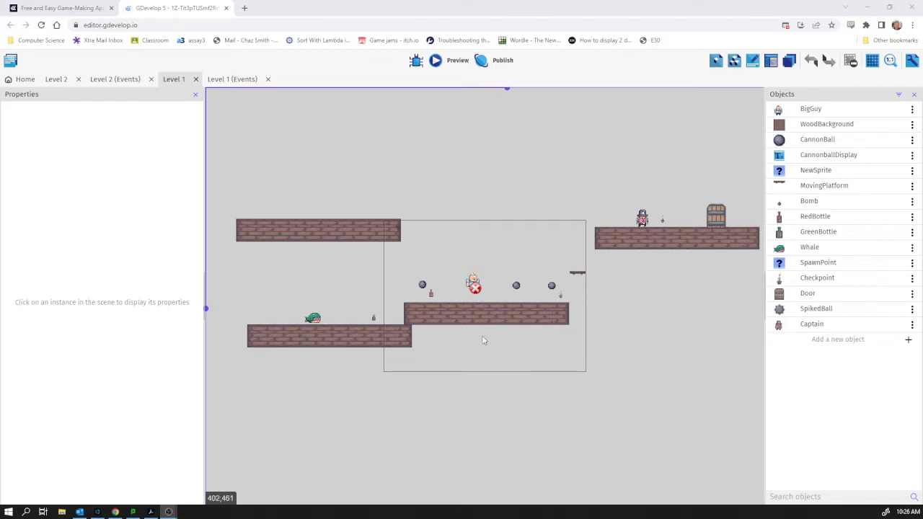
mouse_move(537, 344)
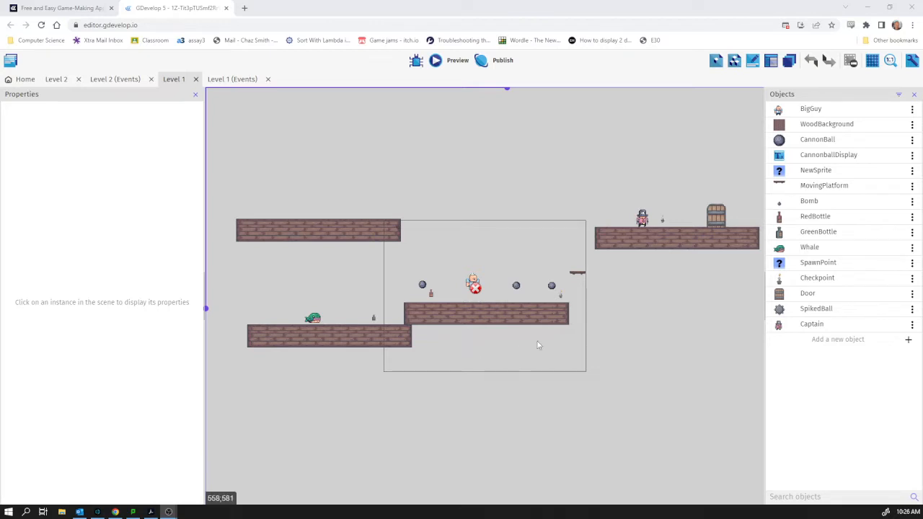
mouse_move(522, 361)
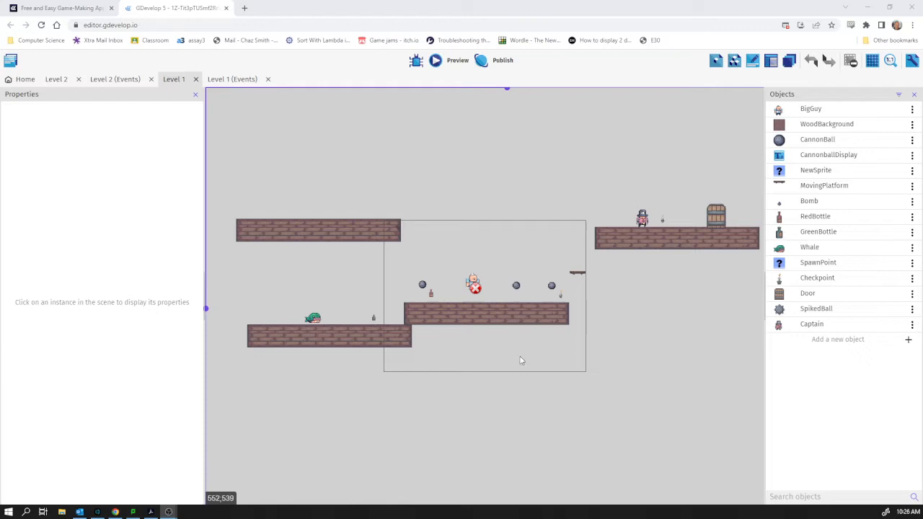
mouse_move(489, 341)
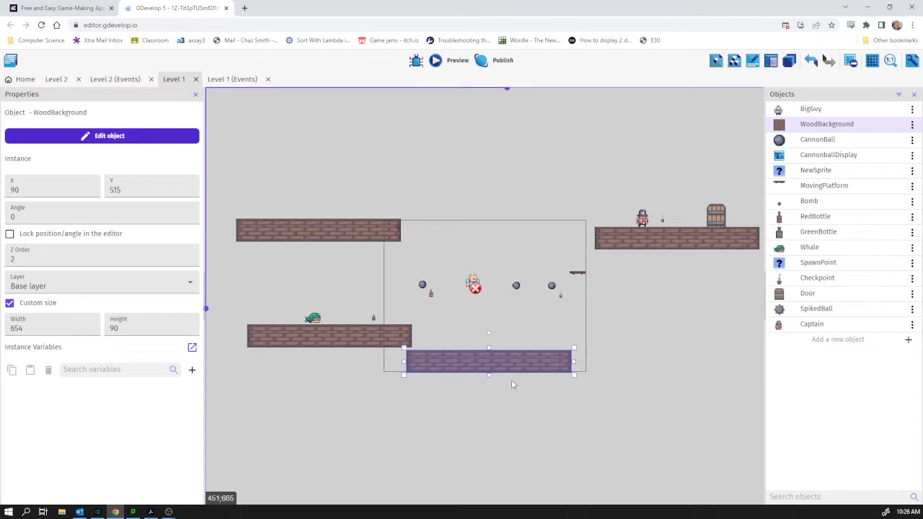
Widen the bottom WoodBackground platform, setting its Width to 8000.
drag(574, 362, 685, 361)
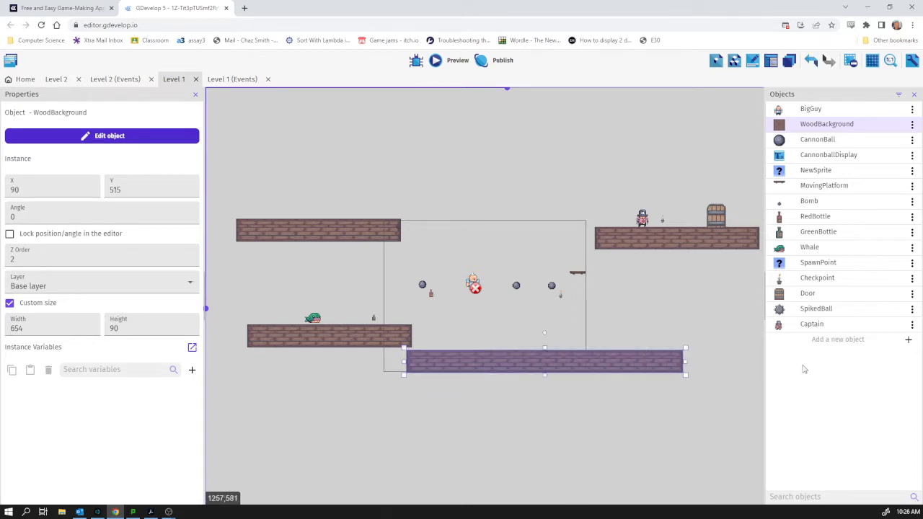
text(1498)
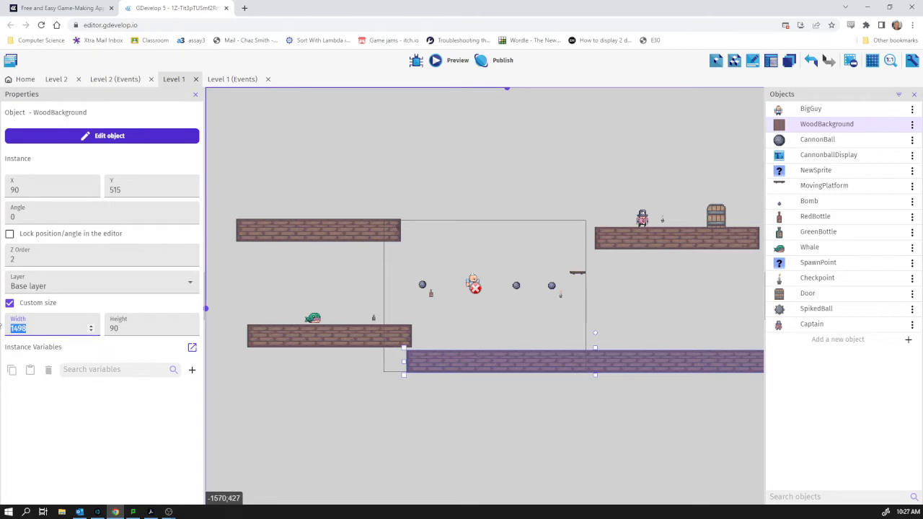
text(8000)
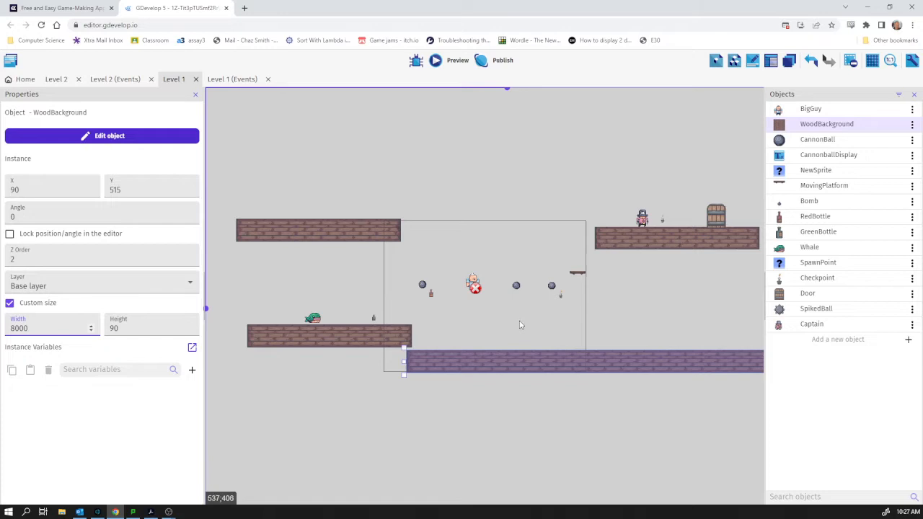
mouse_move(747, 284)
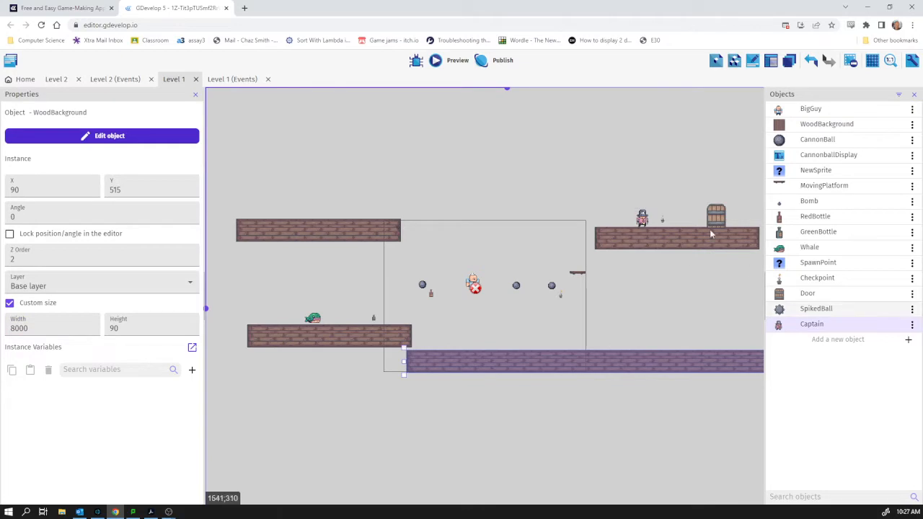
mouse_move(793, 338)
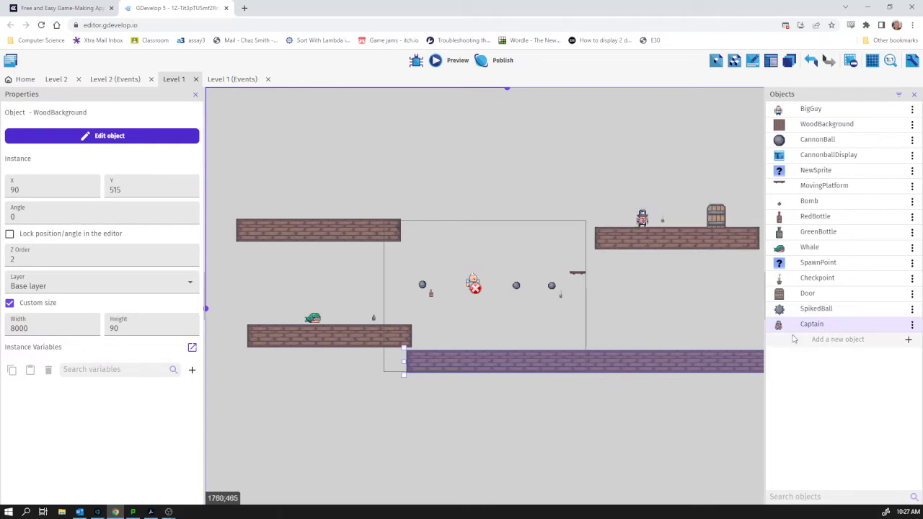
Add the Captain character from the Pirate Bomb asset pack to the scene's objects again.
click(837, 339)
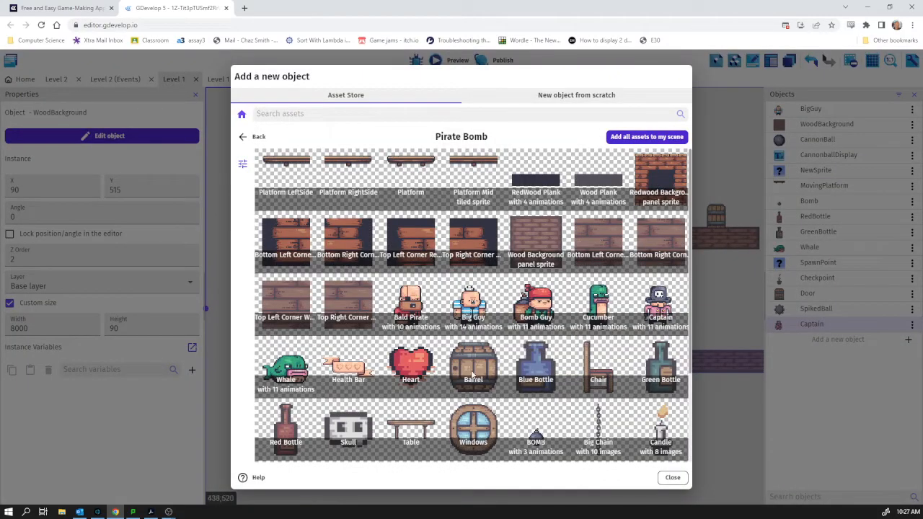
scroll(down, 3)
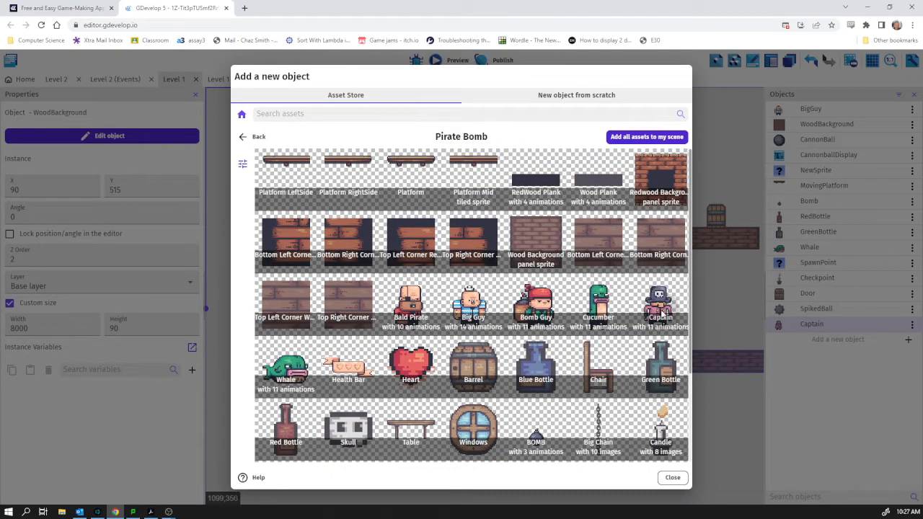
click(661, 303)
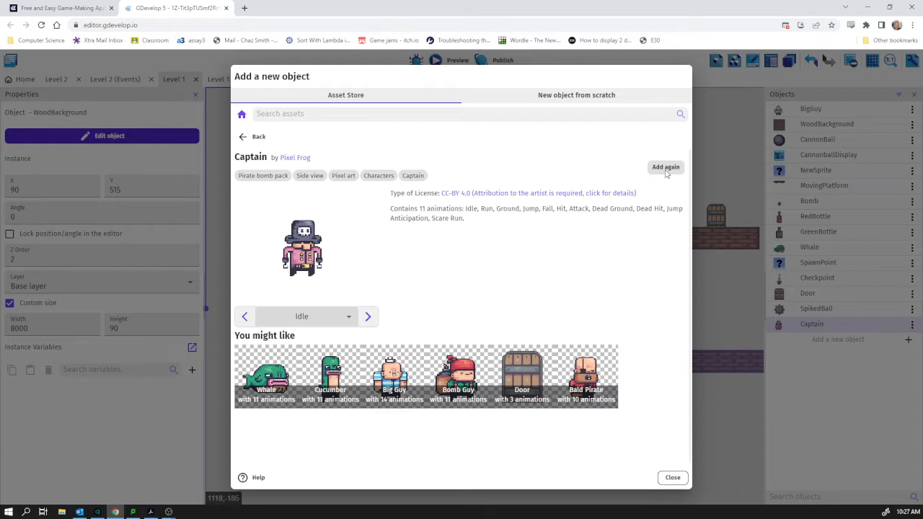
click(672, 477)
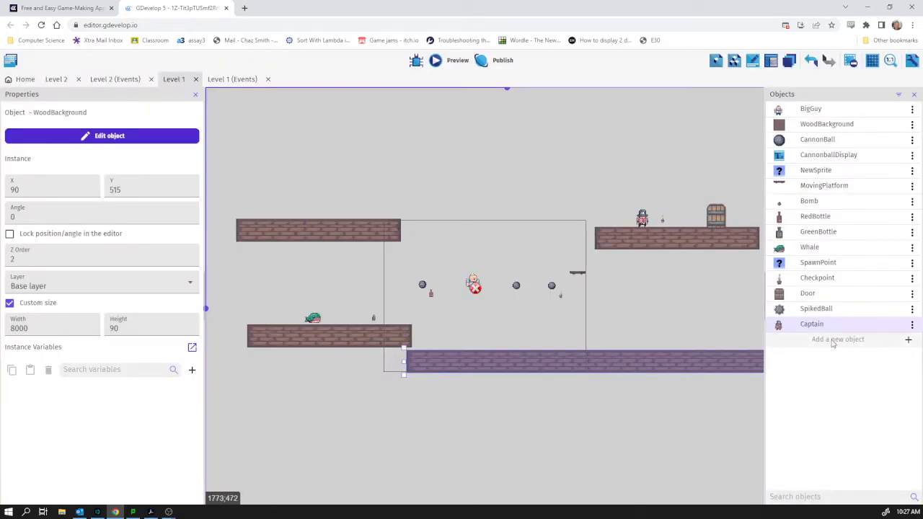
Place a Captain2 instance in the level and position it over the left platforms.
click(838, 339)
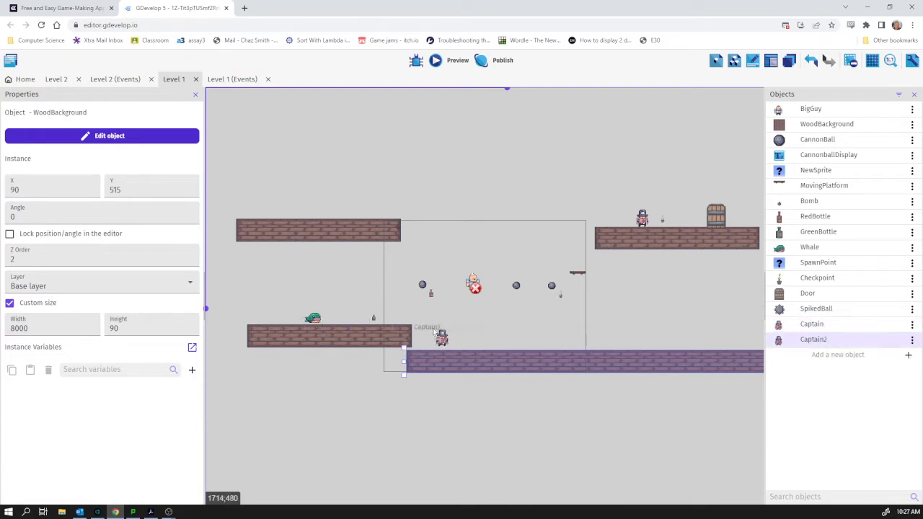
click(441, 338)
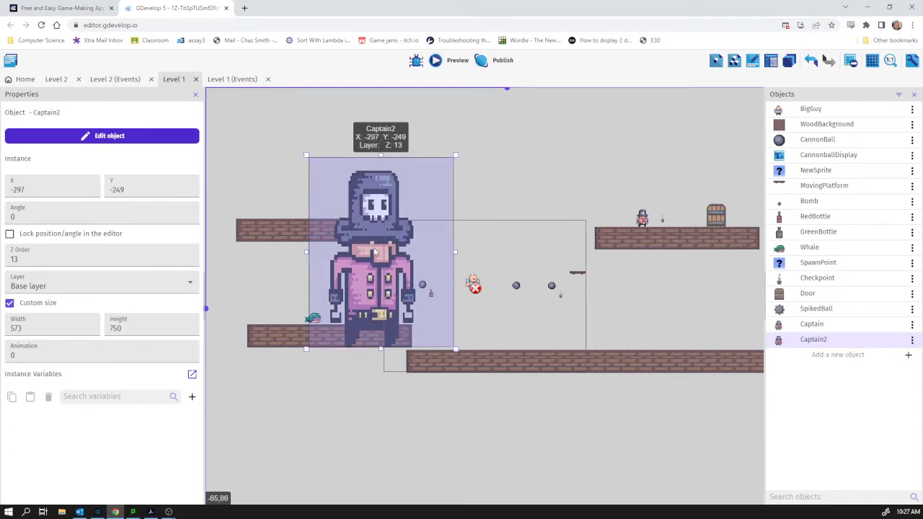
drag(381, 252, 436, 257)
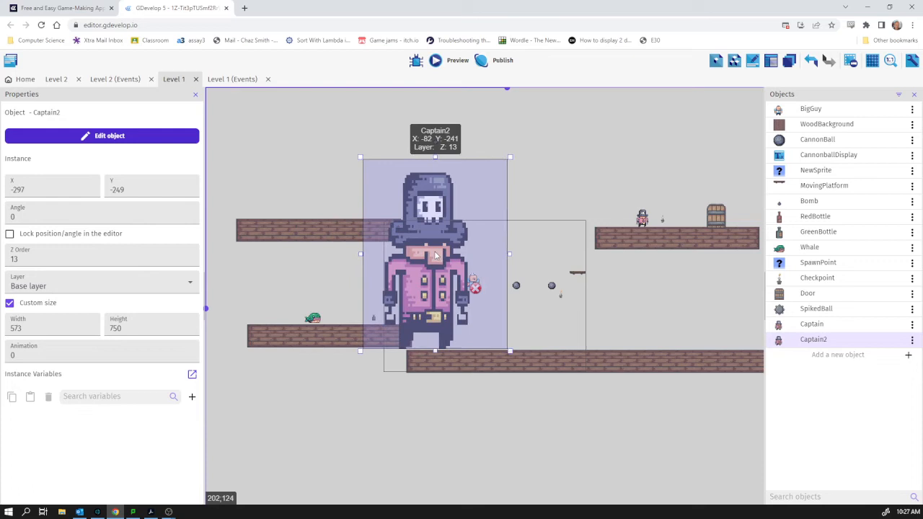
drag(436, 257, 422, 257)
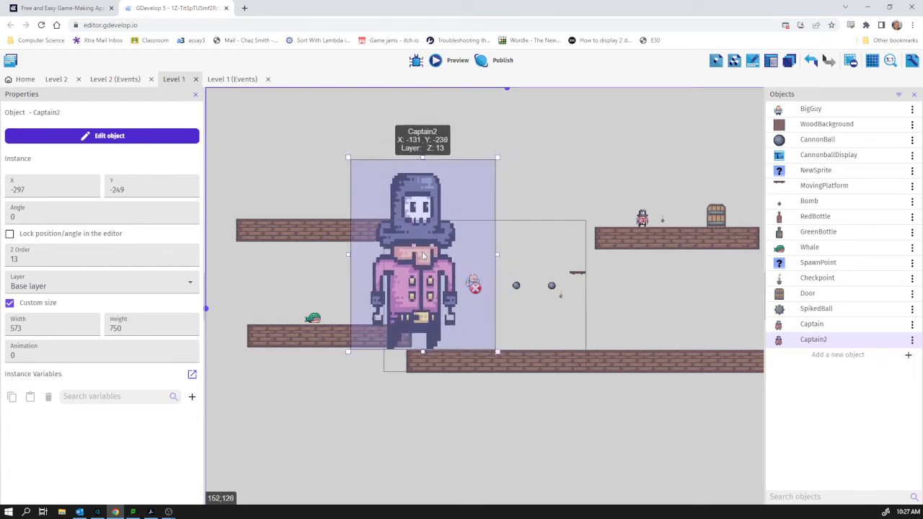
drag(423, 257, 438, 271)
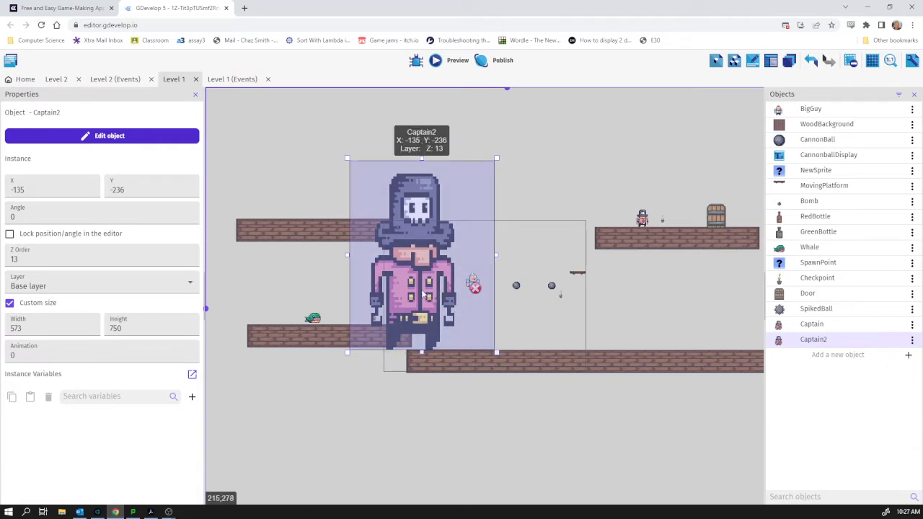
mouse_move(481, 305)
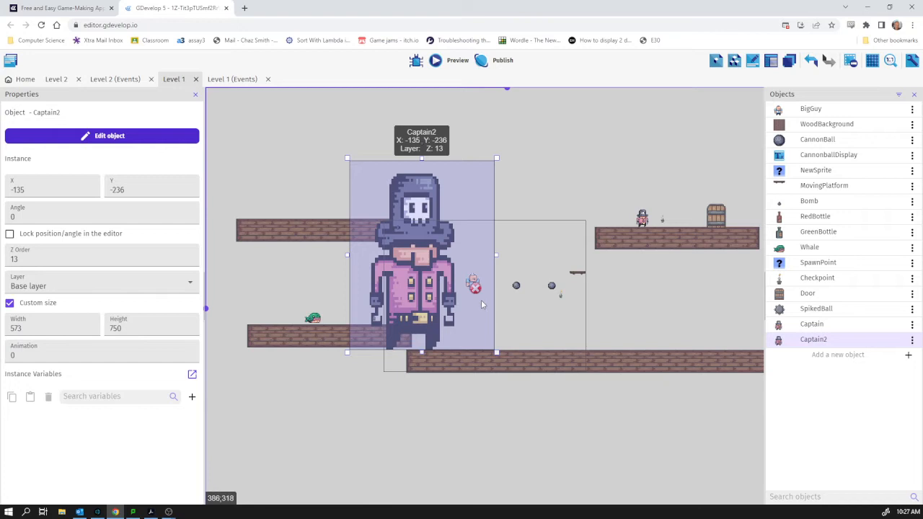
mouse_move(522, 310)
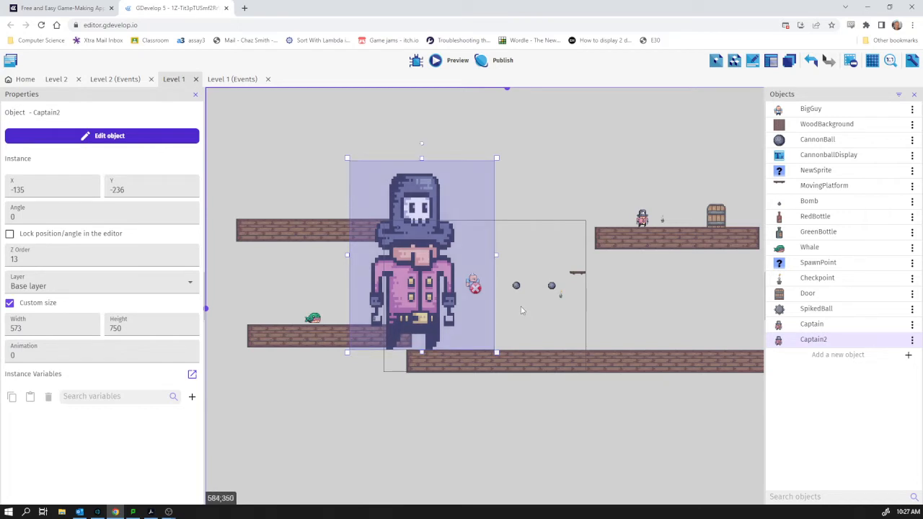
mouse_move(525, 321)
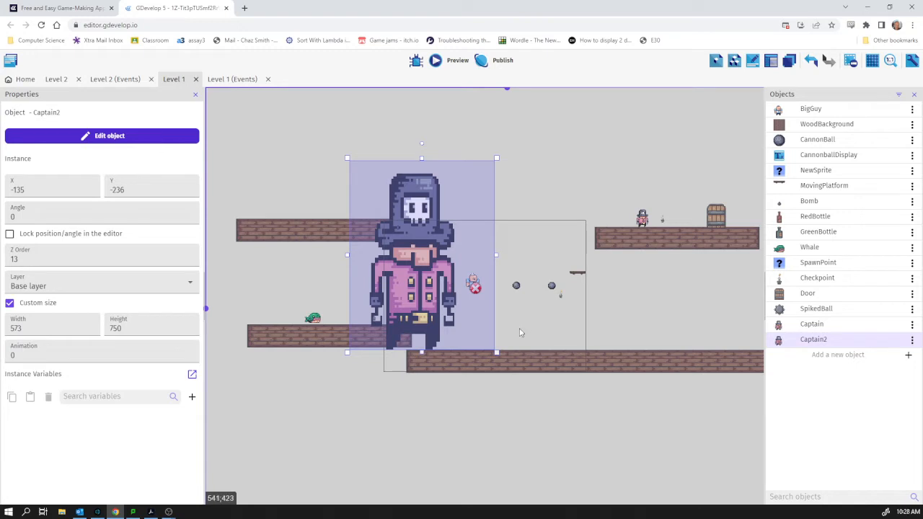
mouse_move(519, 332)
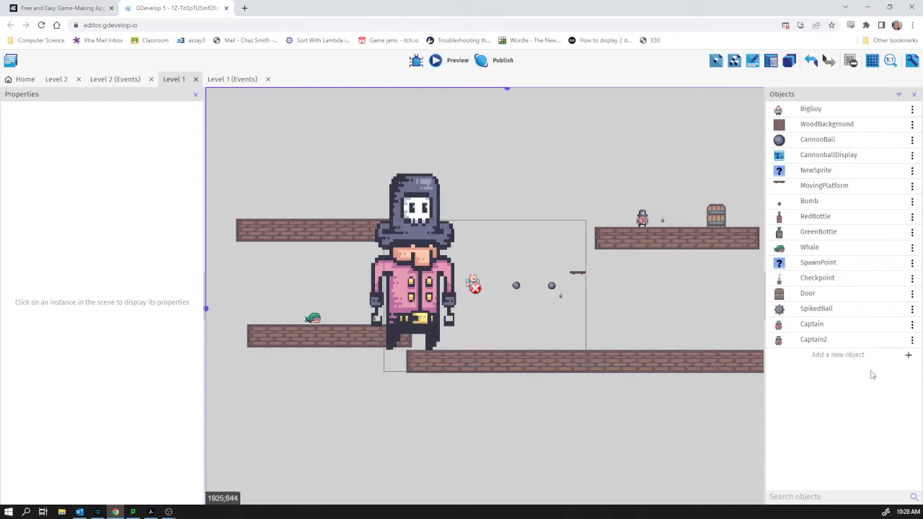
mouse_move(516, 330)
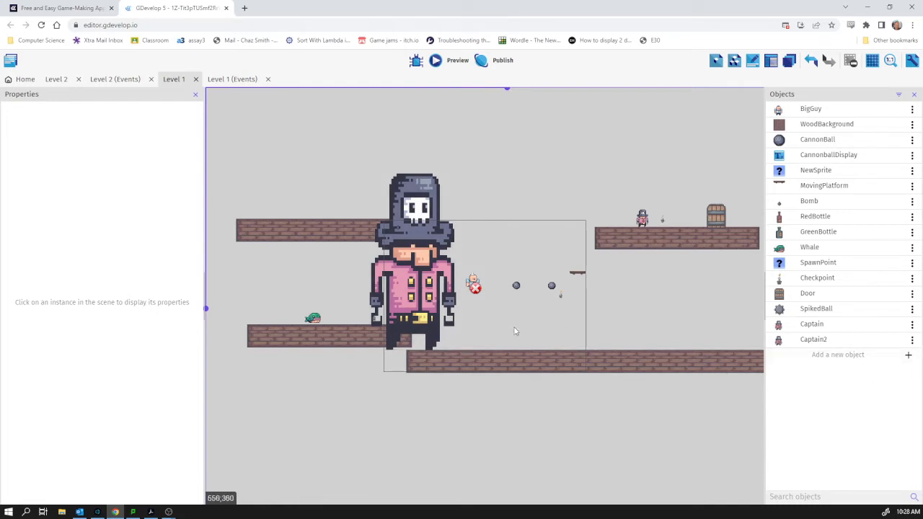
mouse_move(866, 367)
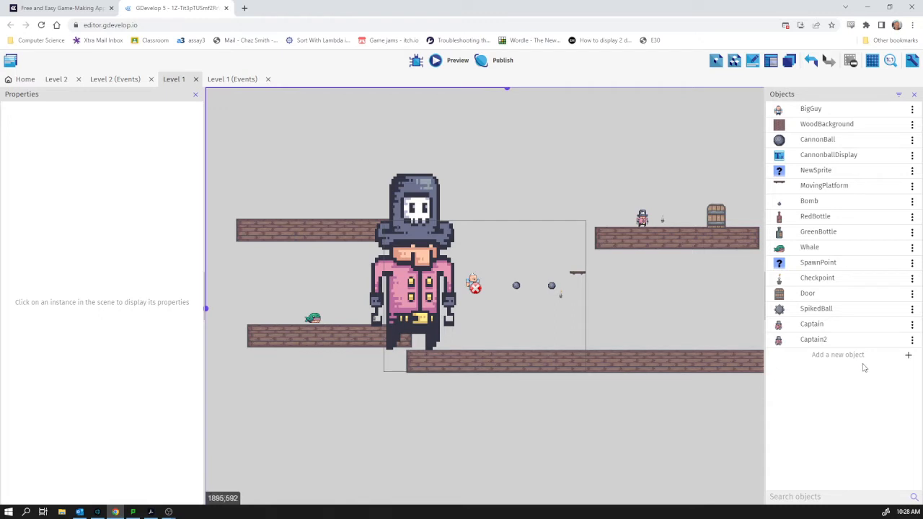
Add the Skull asset from the Pirate Bomb pack to Level 1's objects.
click(838, 355)
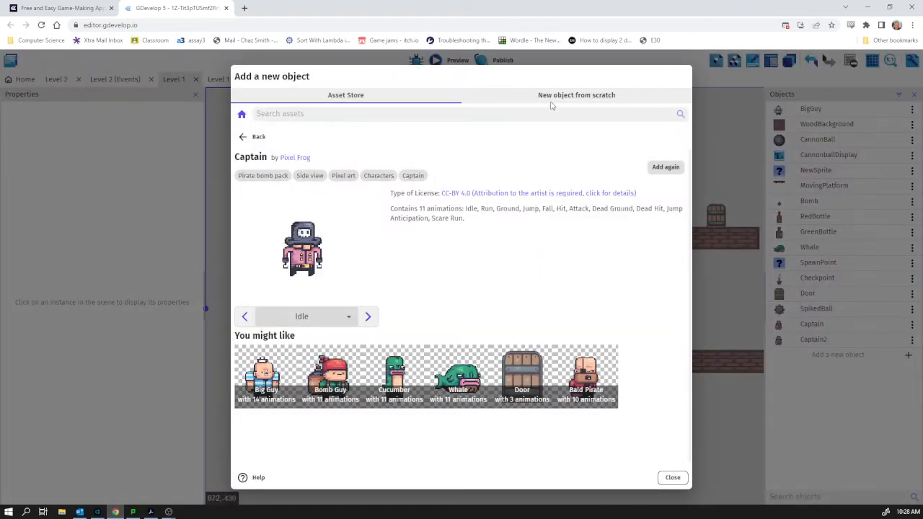
click(577, 95)
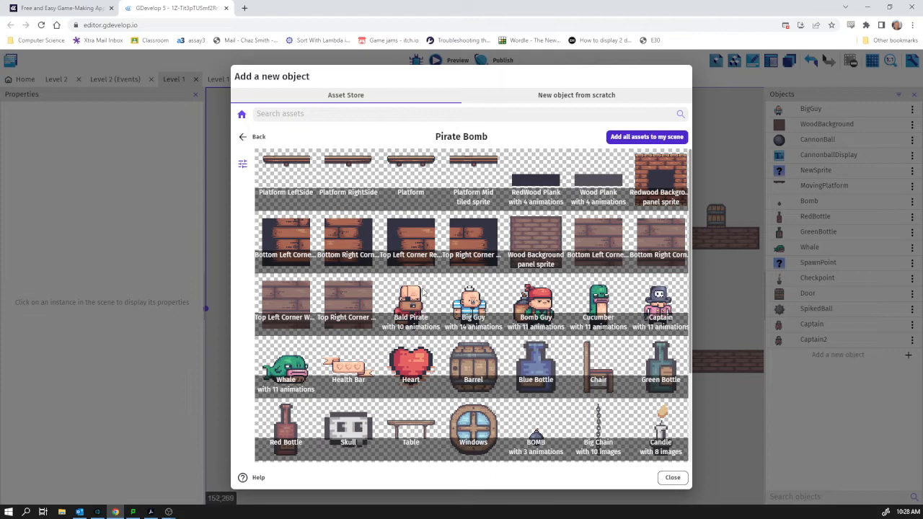
scroll(down, 3)
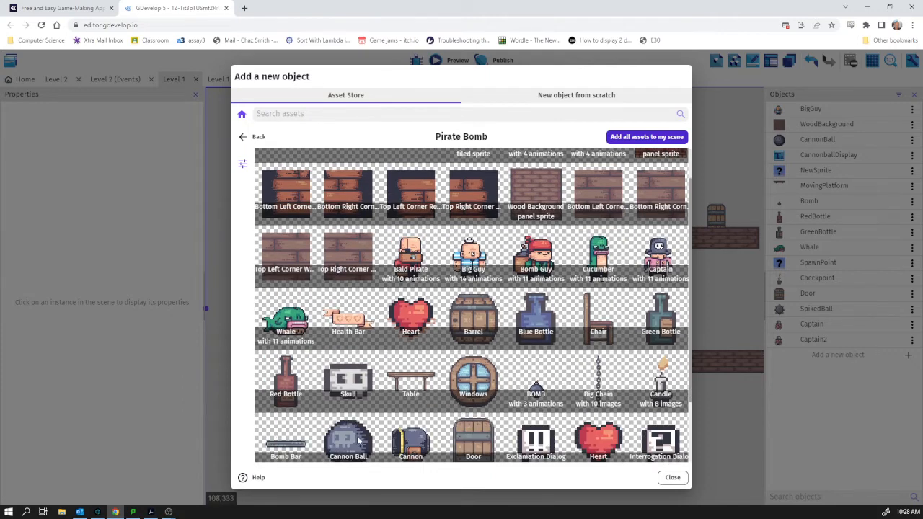
click(348, 378)
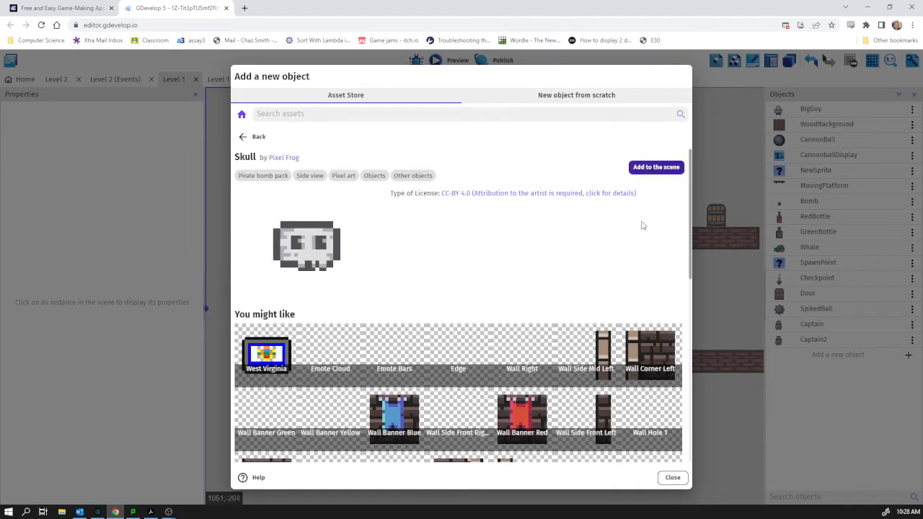
click(655, 168)
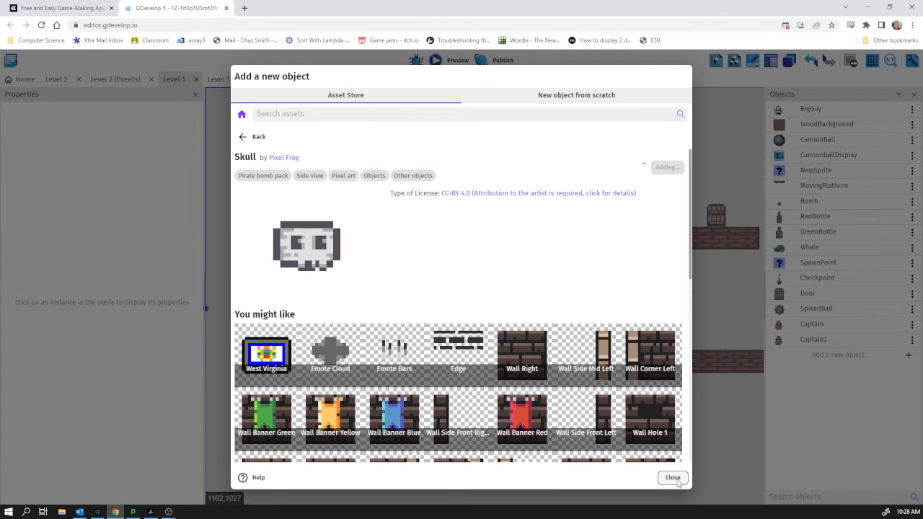
click(672, 477)
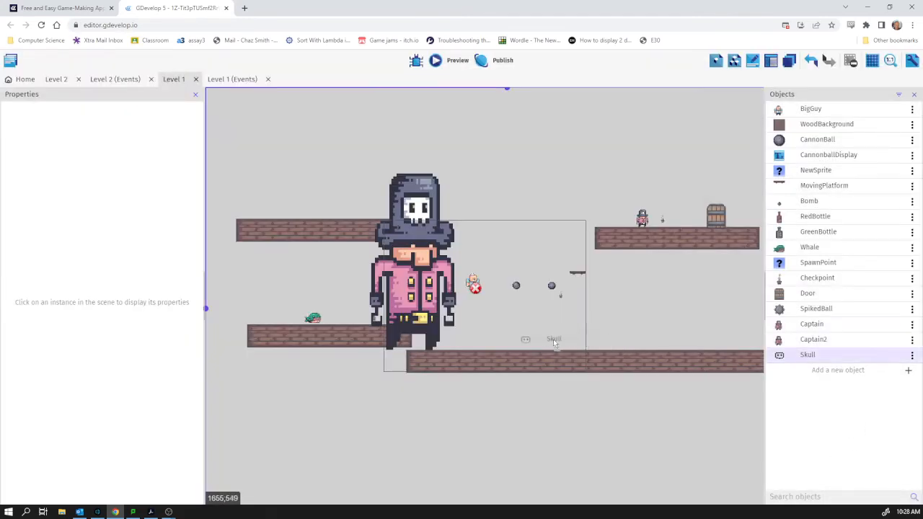
mouse_move(549, 338)
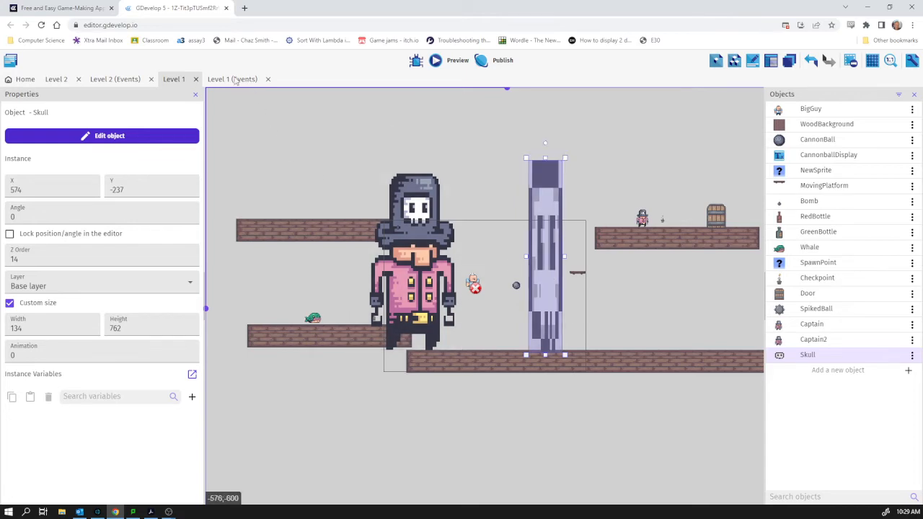
Switch from the scene editor to the Level 1 events sheet.
click(232, 78)
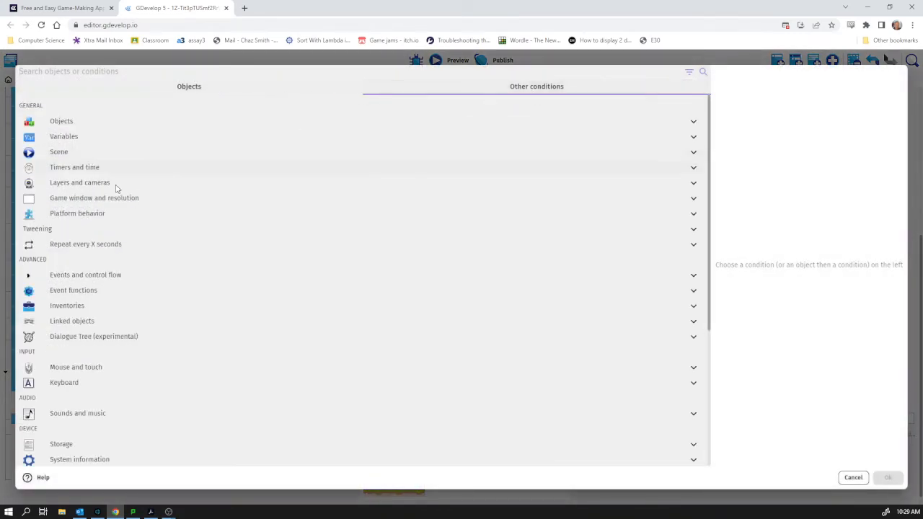
Create an 'At the beginning of the scene' event that sets Skull's opacity to 0.
click(101, 167)
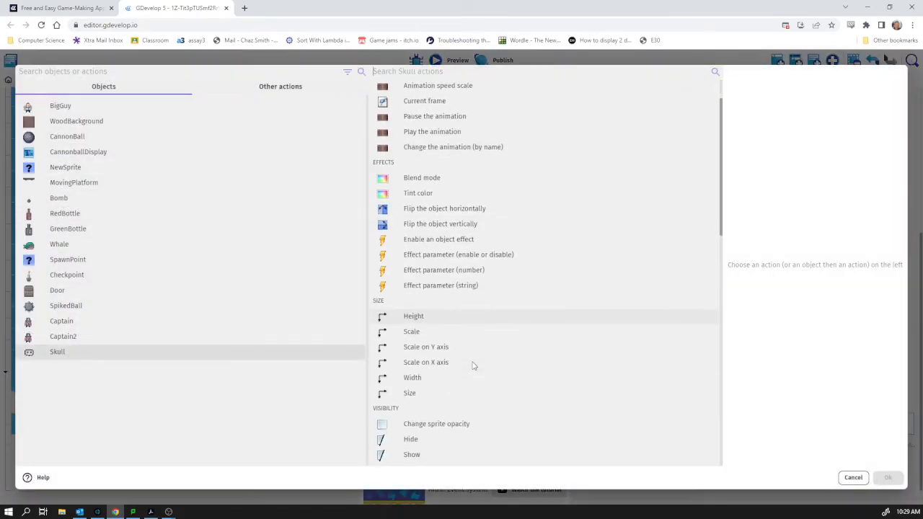
click(435, 424)
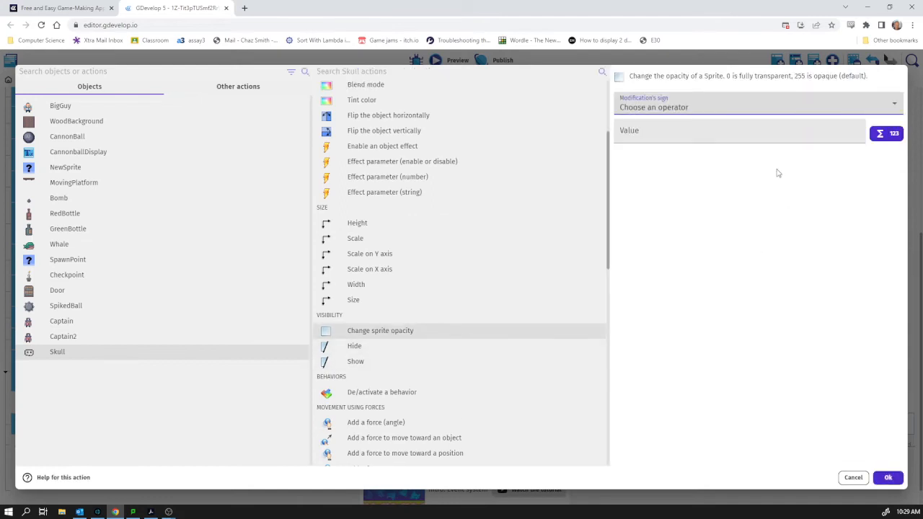
click(757, 106)
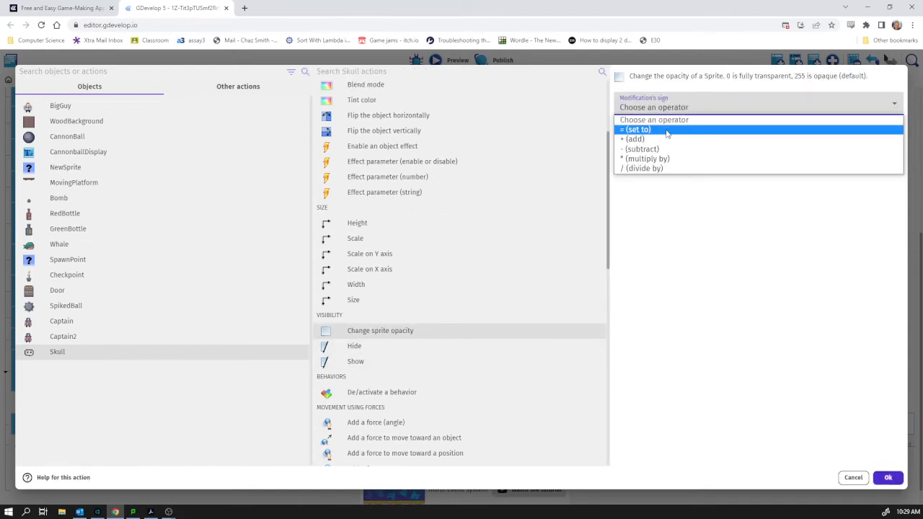
click(637, 130)
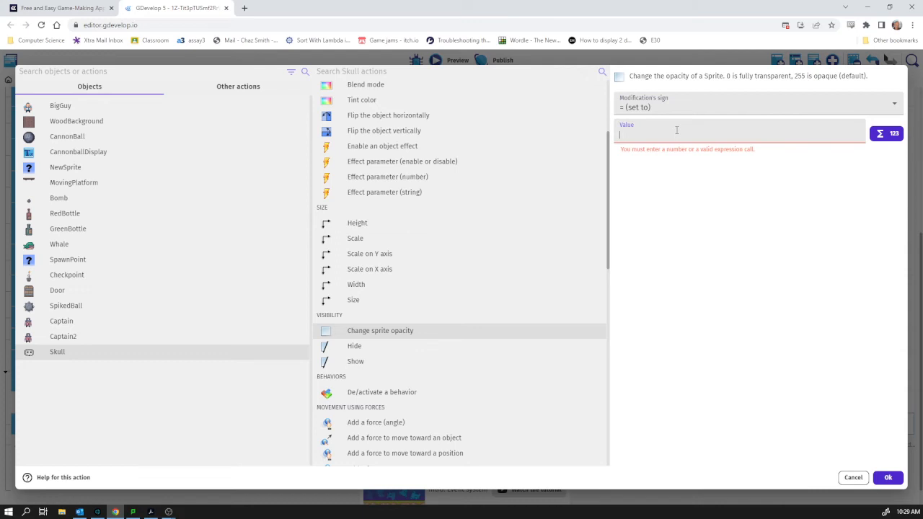
click(889, 477)
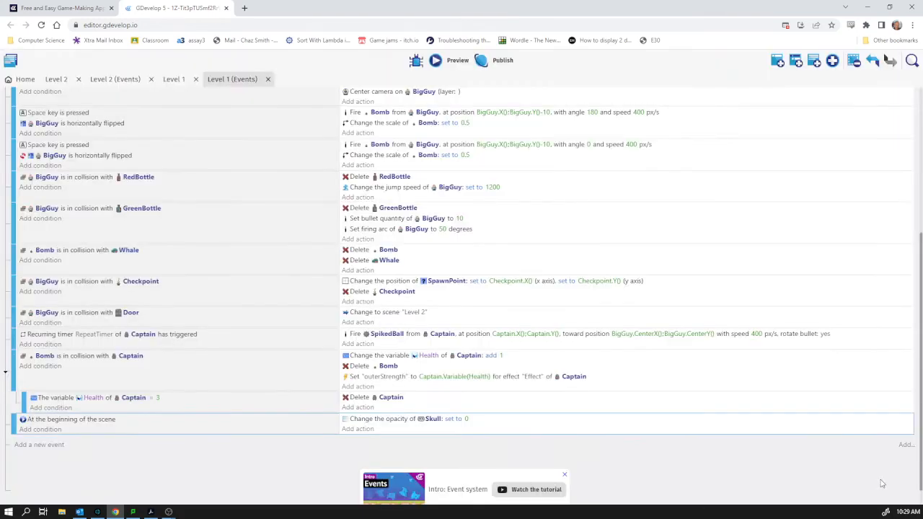
mouse_move(303, 433)
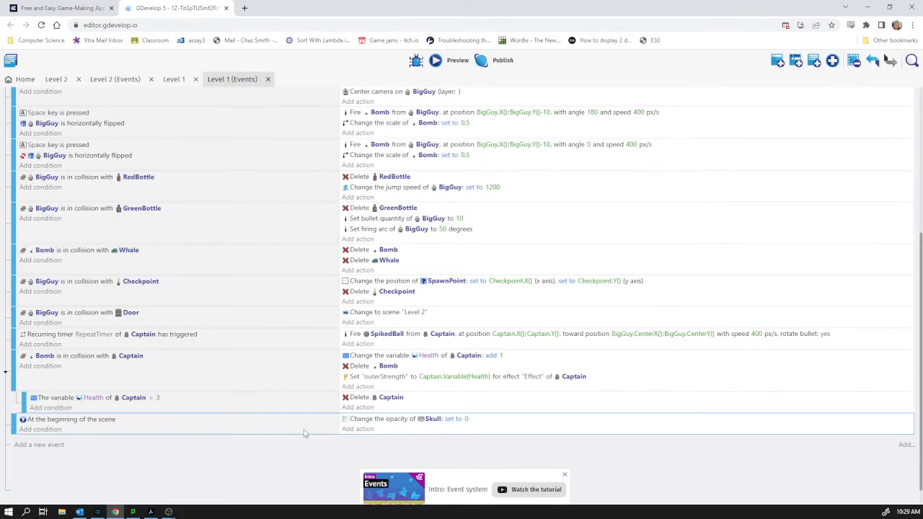
mouse_move(182, 283)
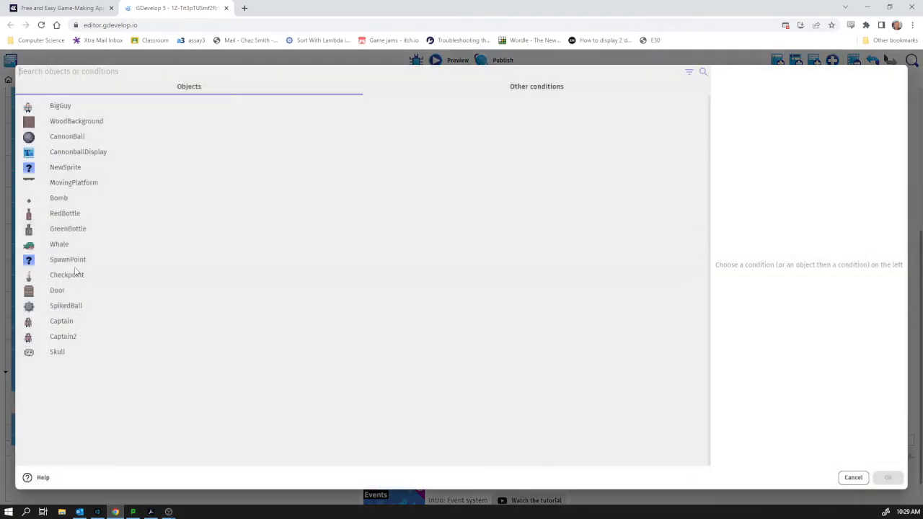
Create an event with the condition BigGuy is in collision with Skull.
click(61, 320)
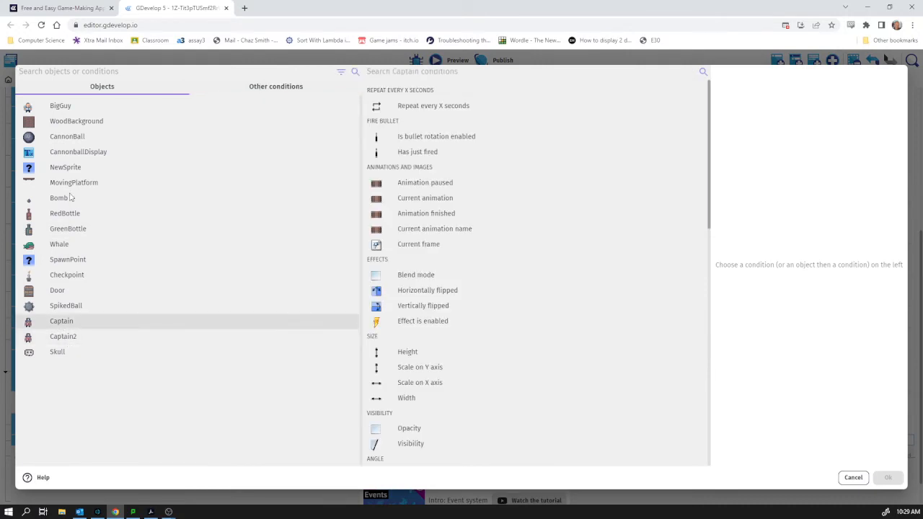
click(60, 105)
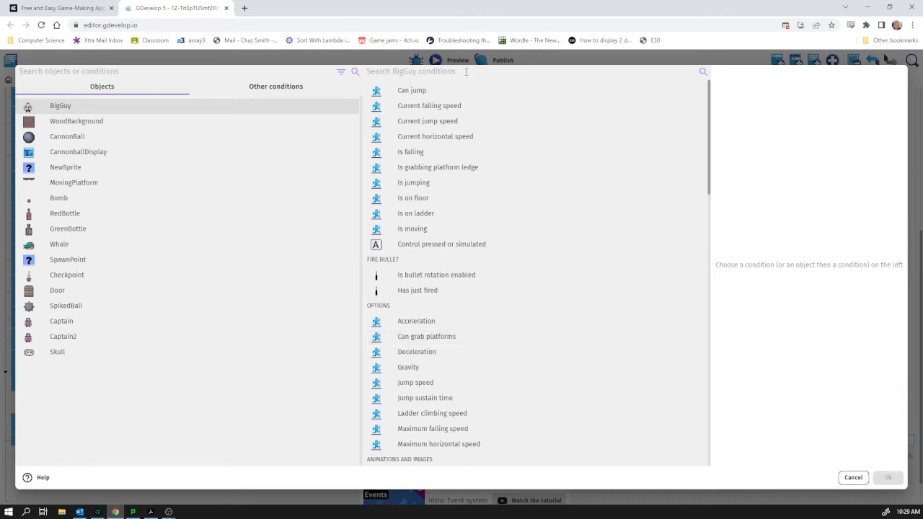
text(coll)
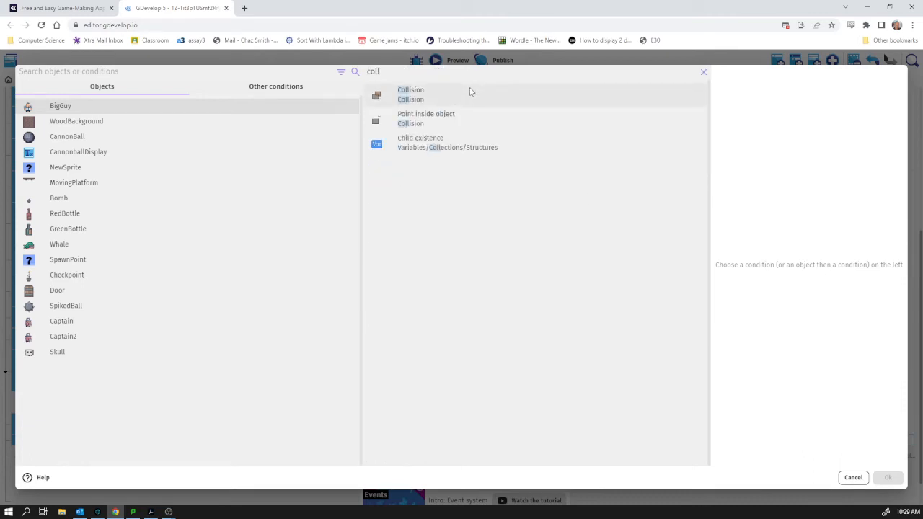
click(409, 95)
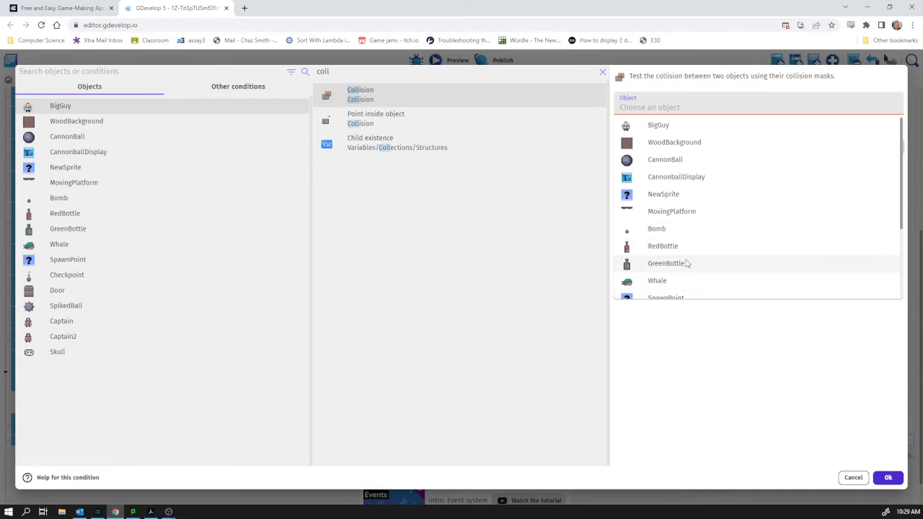
click(57, 351)
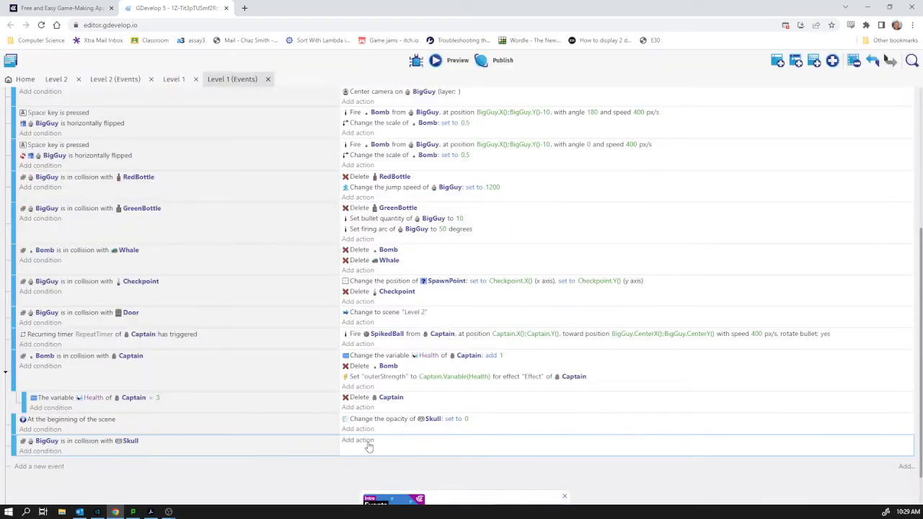
Add the action changing Captain2's animation by name to "Scare Run".
click(358, 440)
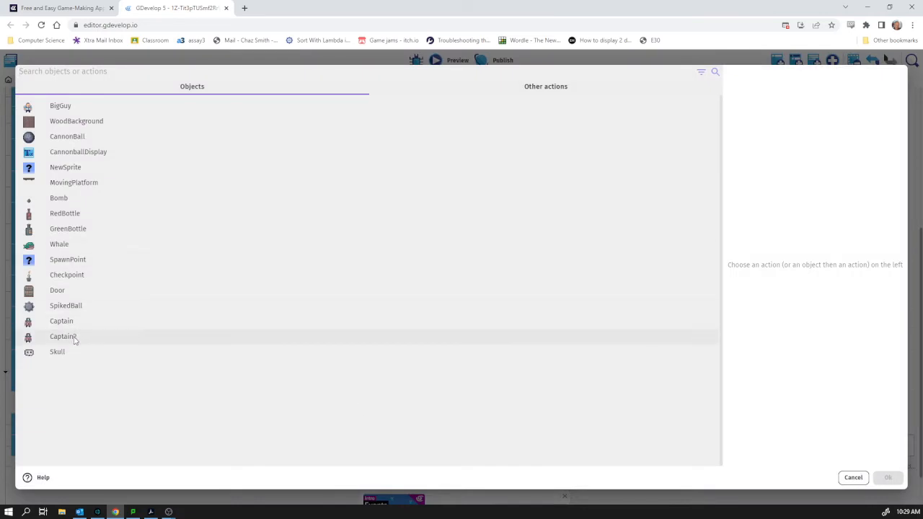
click(64, 336)
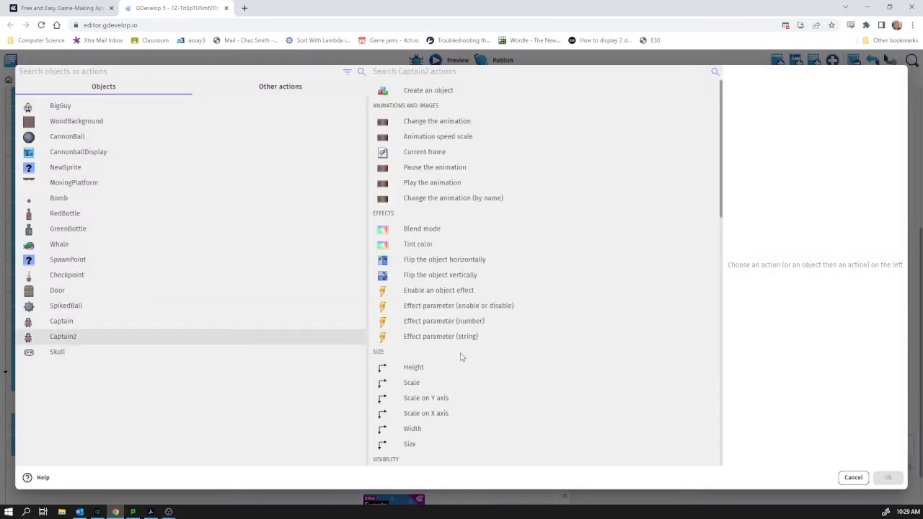
click(453, 198)
text("Scare Run")
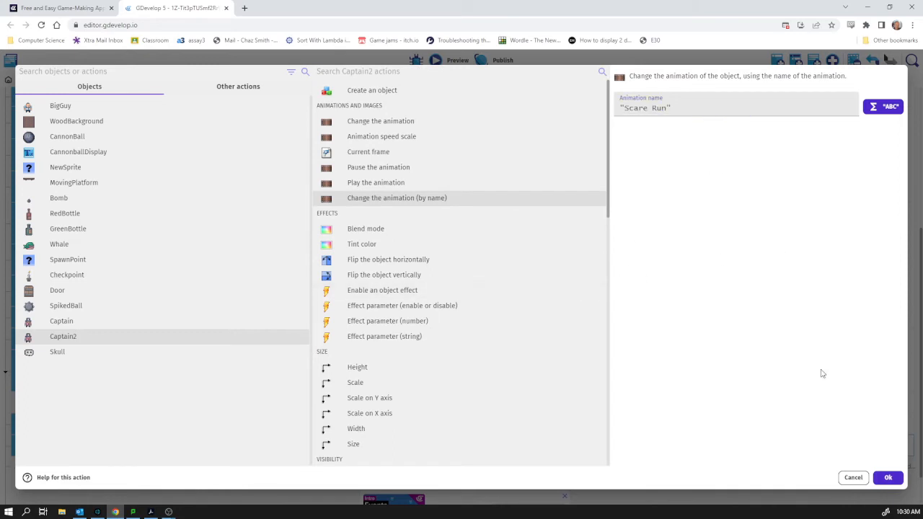
click(889, 478)
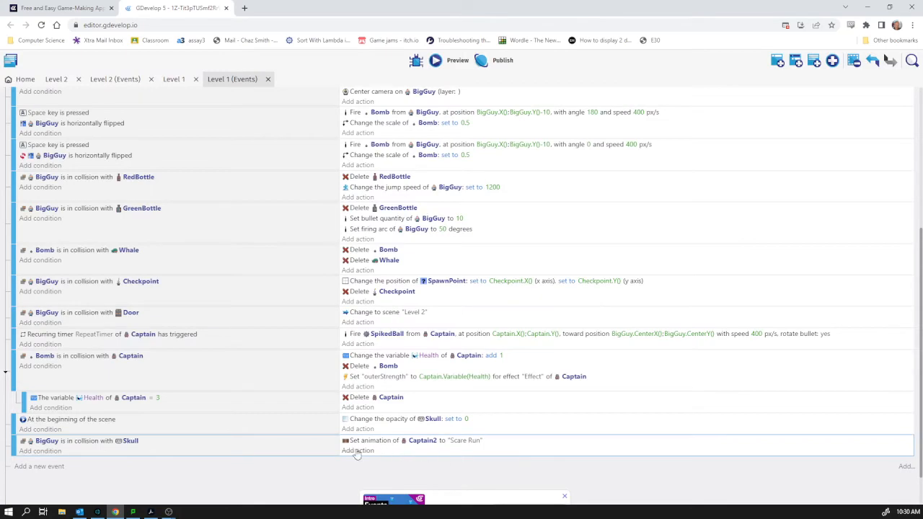
Add a Captain2 action applying a permanent force of 3 on X and 0 on Y.
click(357, 450)
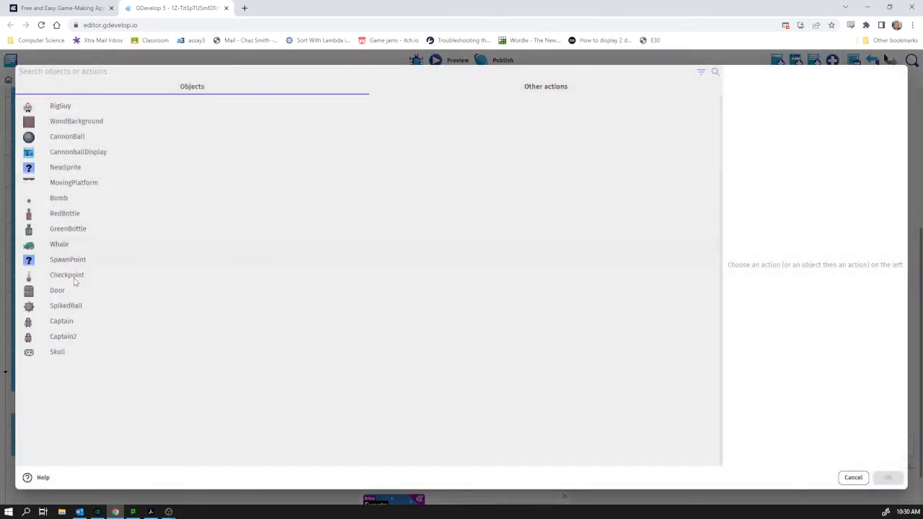
click(63, 336)
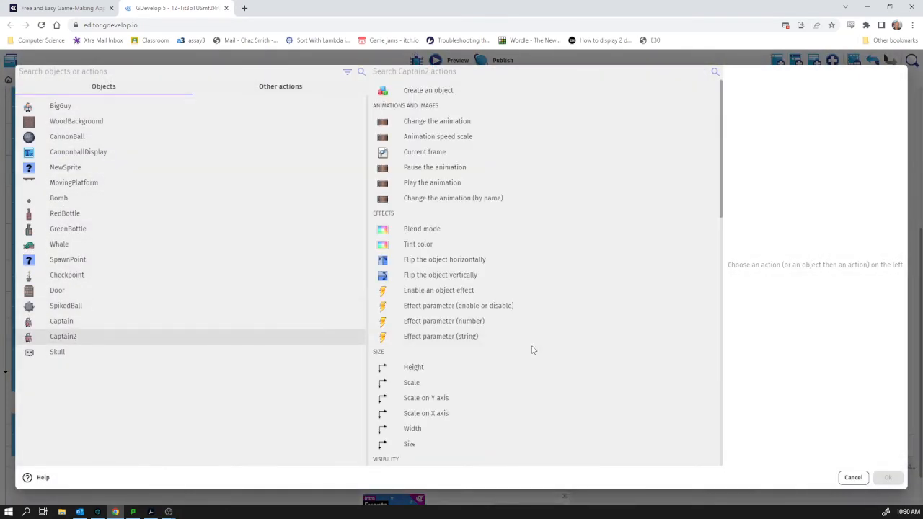
scroll(down, 3)
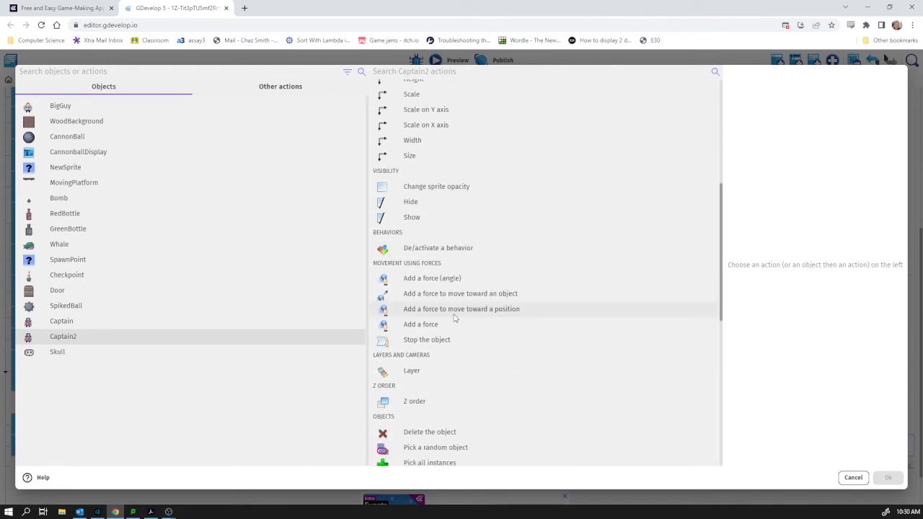
mouse_move(432, 280)
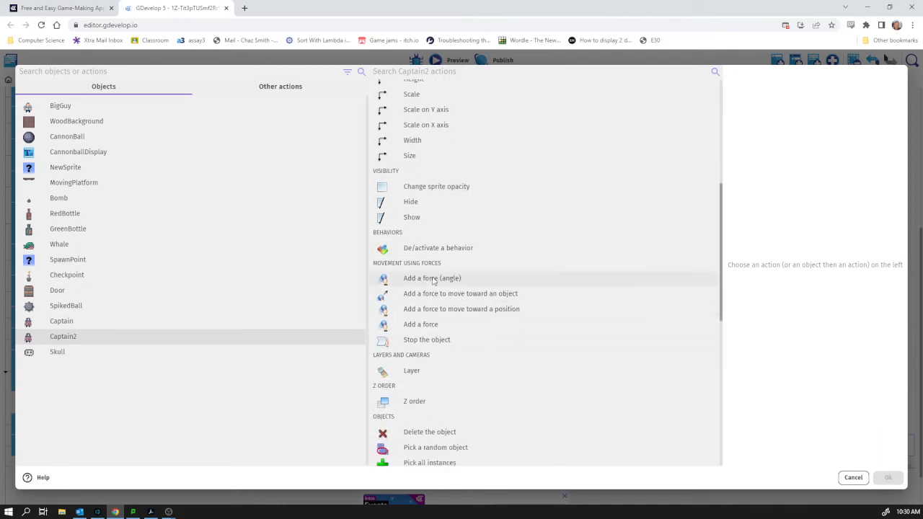
click(433, 277)
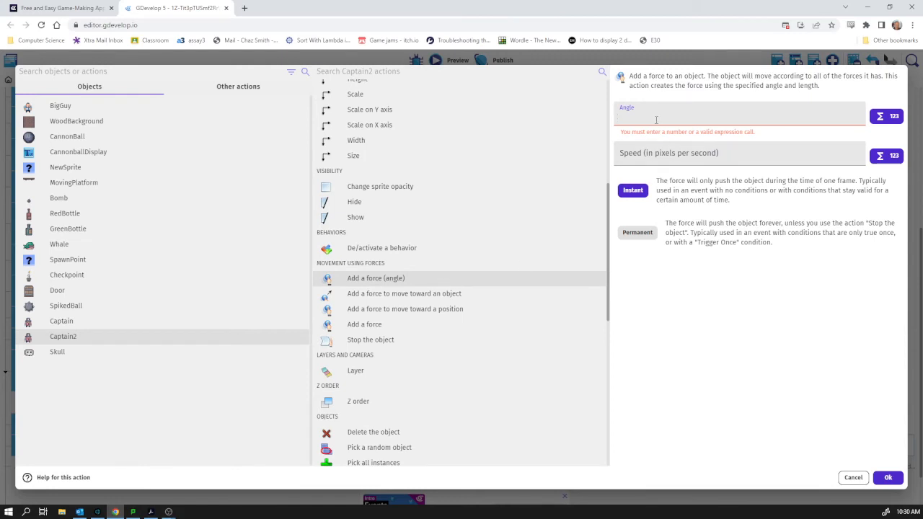
click(364, 323)
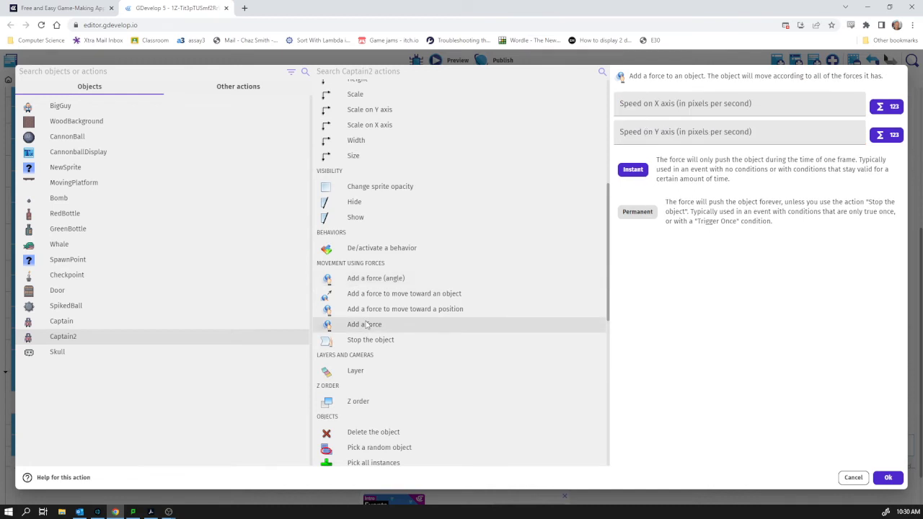
click(736, 103)
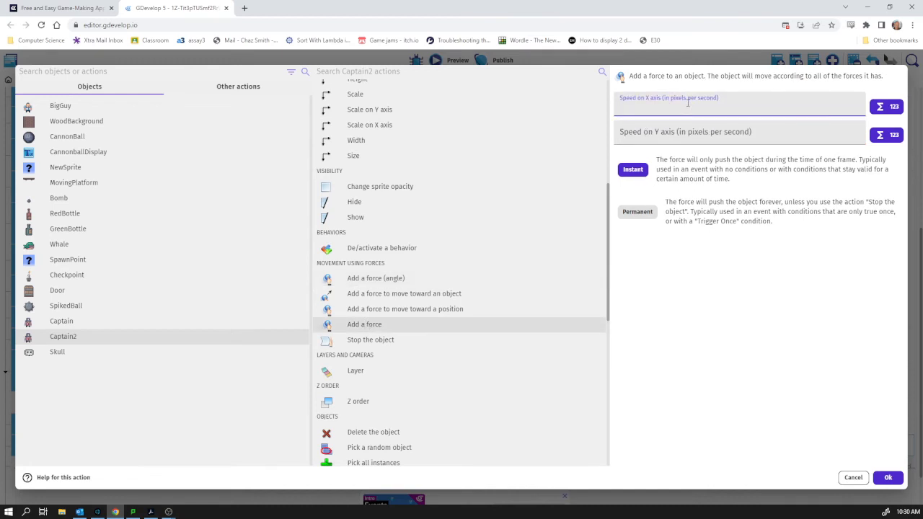
click(736, 107)
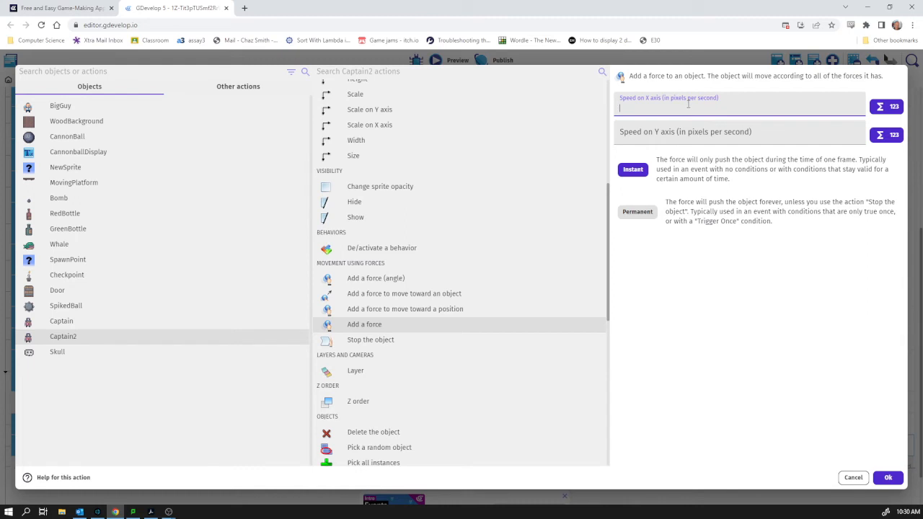
text(3)
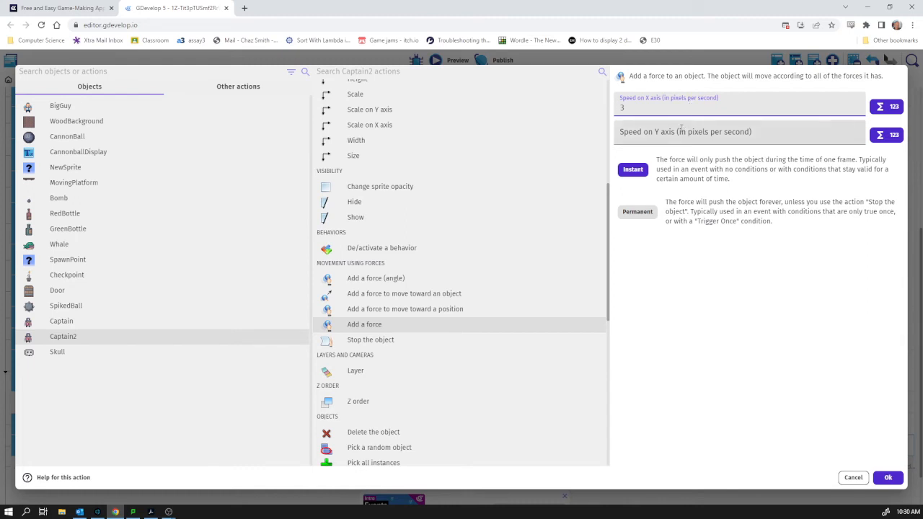
click(736, 135)
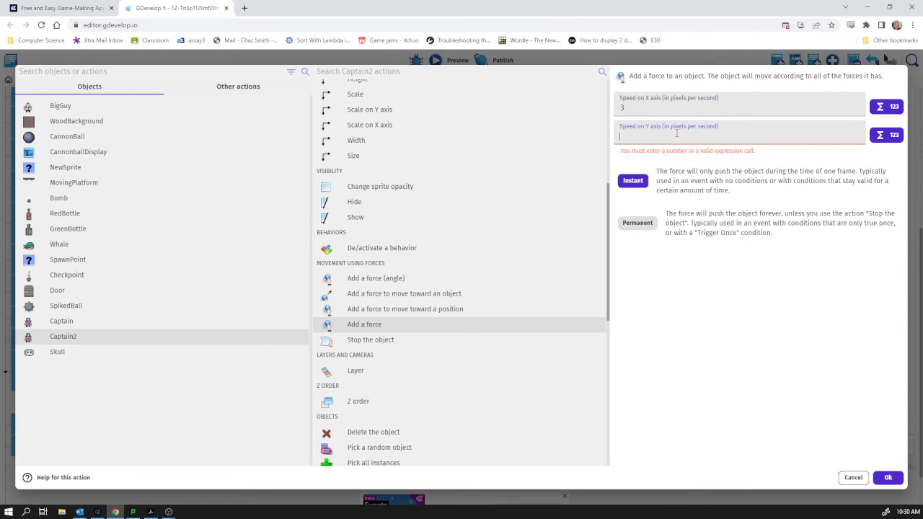
text(0)
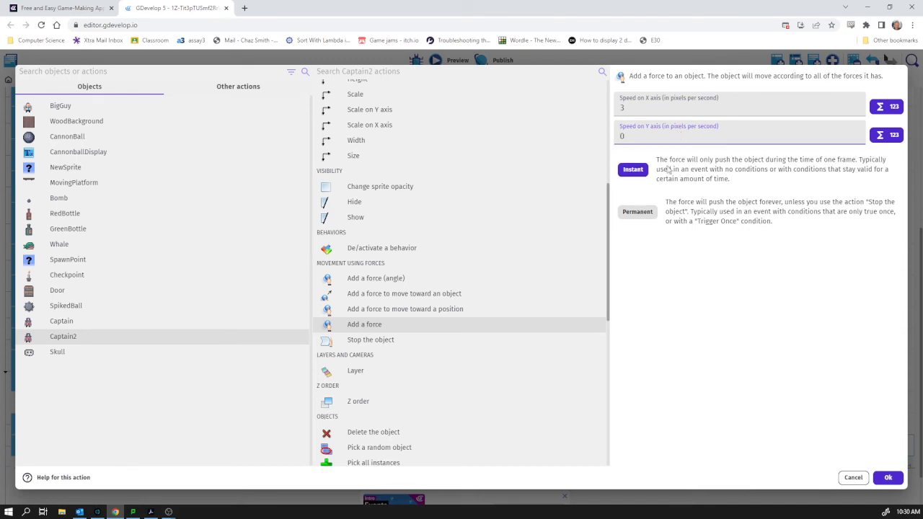
click(637, 211)
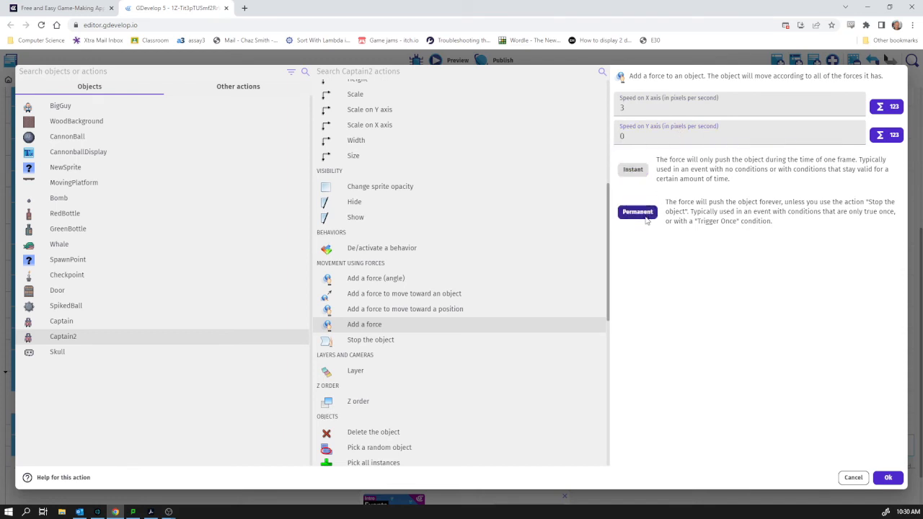
click(638, 210)
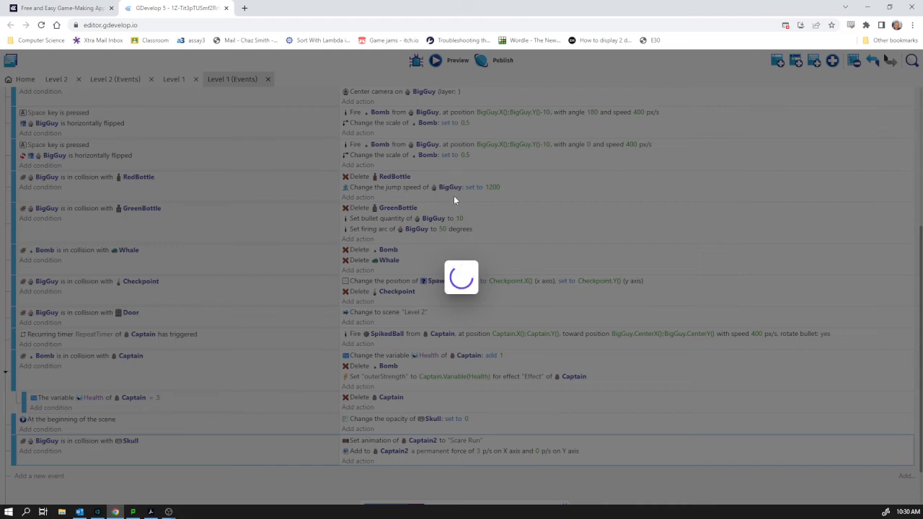
Launch the game preview in a new browser window.
click(435, 61)
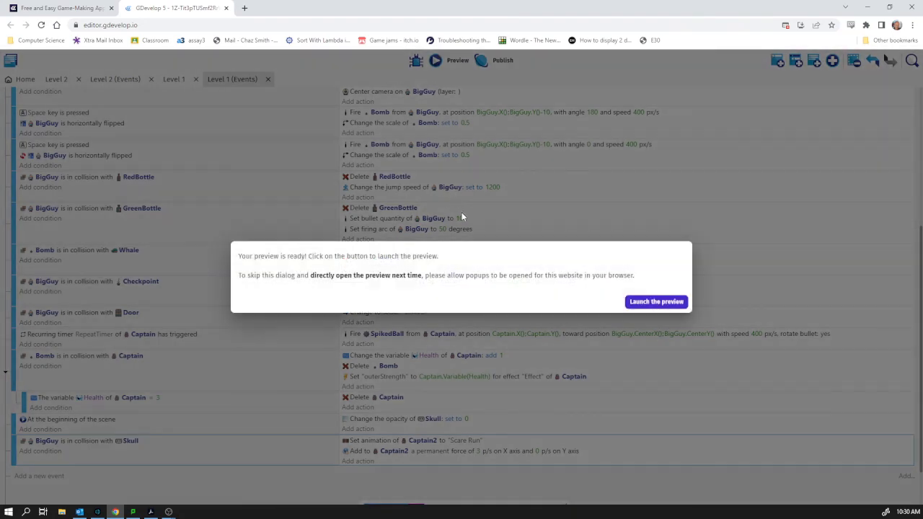
click(655, 302)
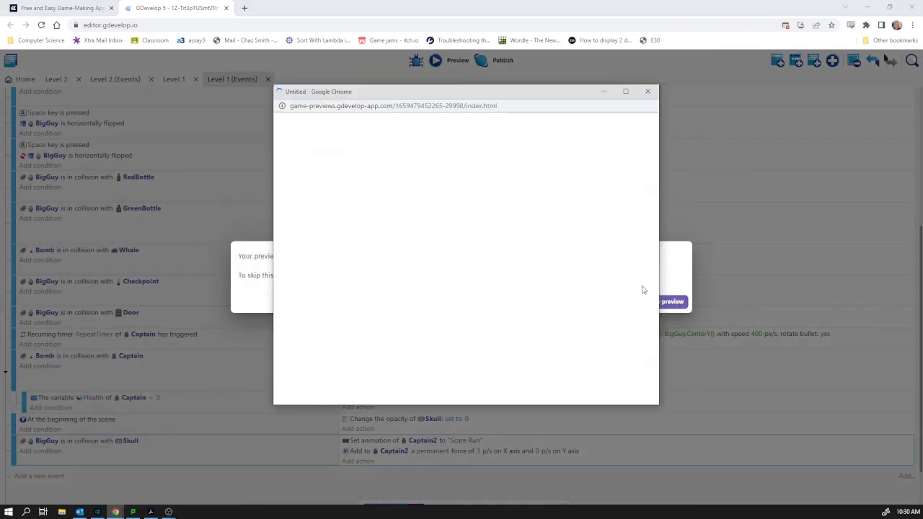